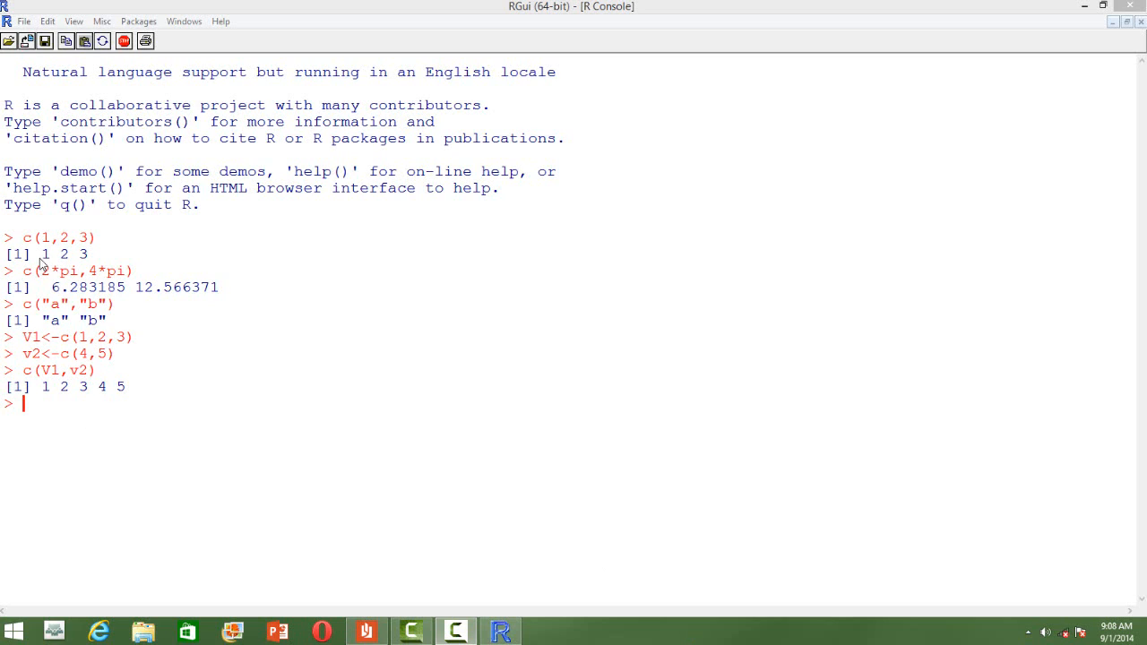
mouse_move(52, 283)
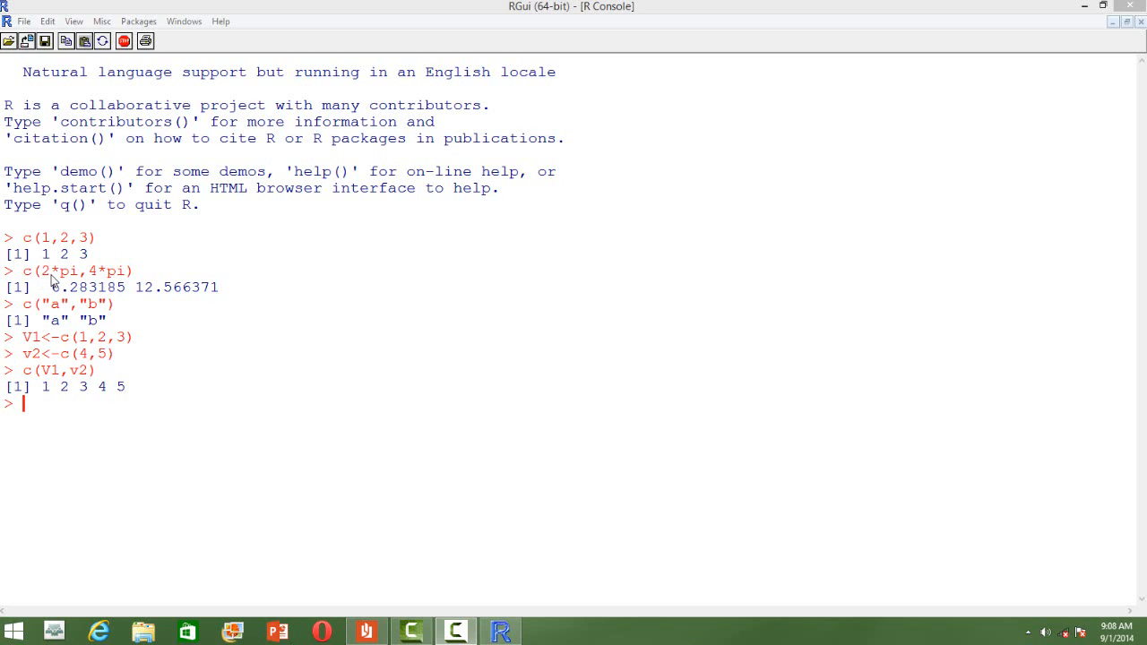
mouse_move(38, 255)
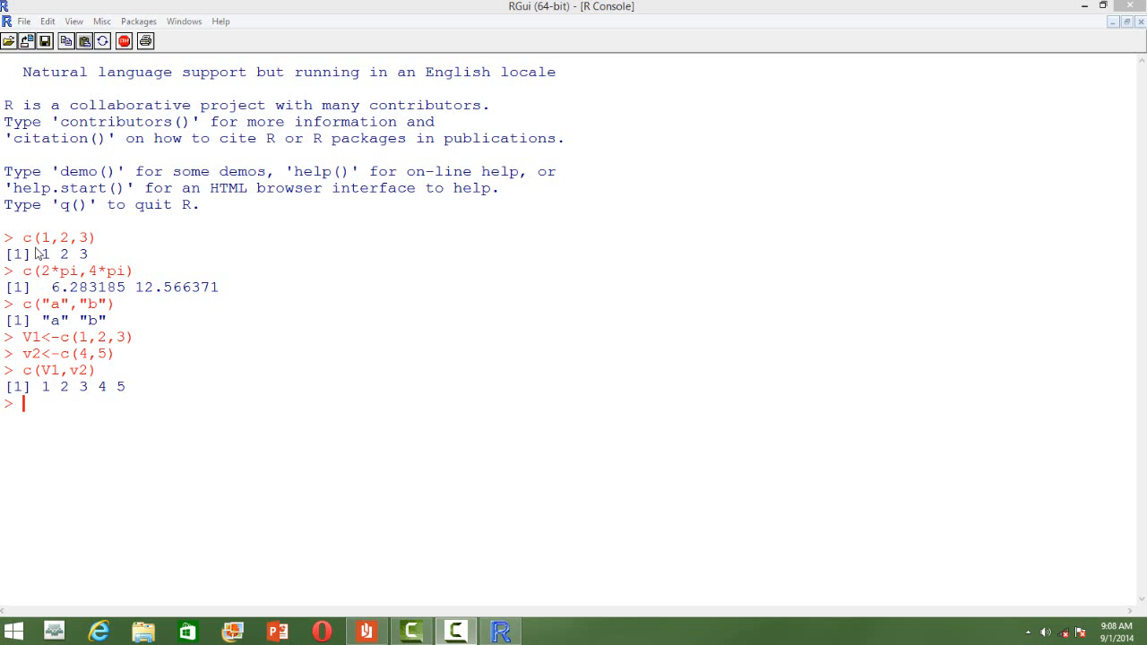
mouse_move(36, 283)
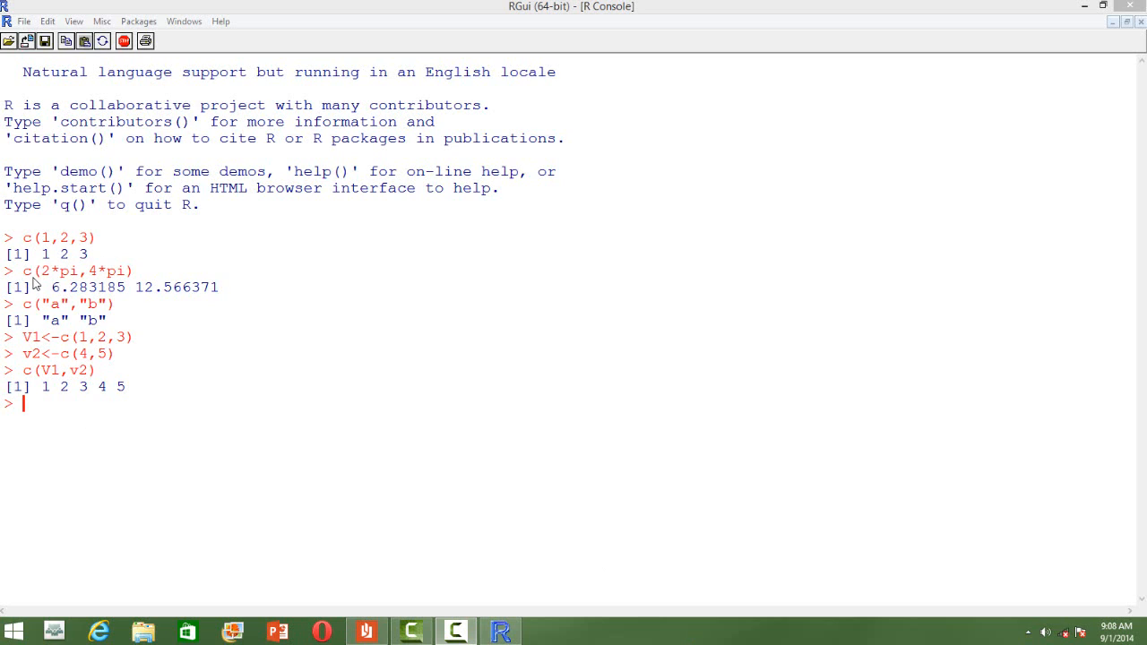
mouse_move(57, 283)
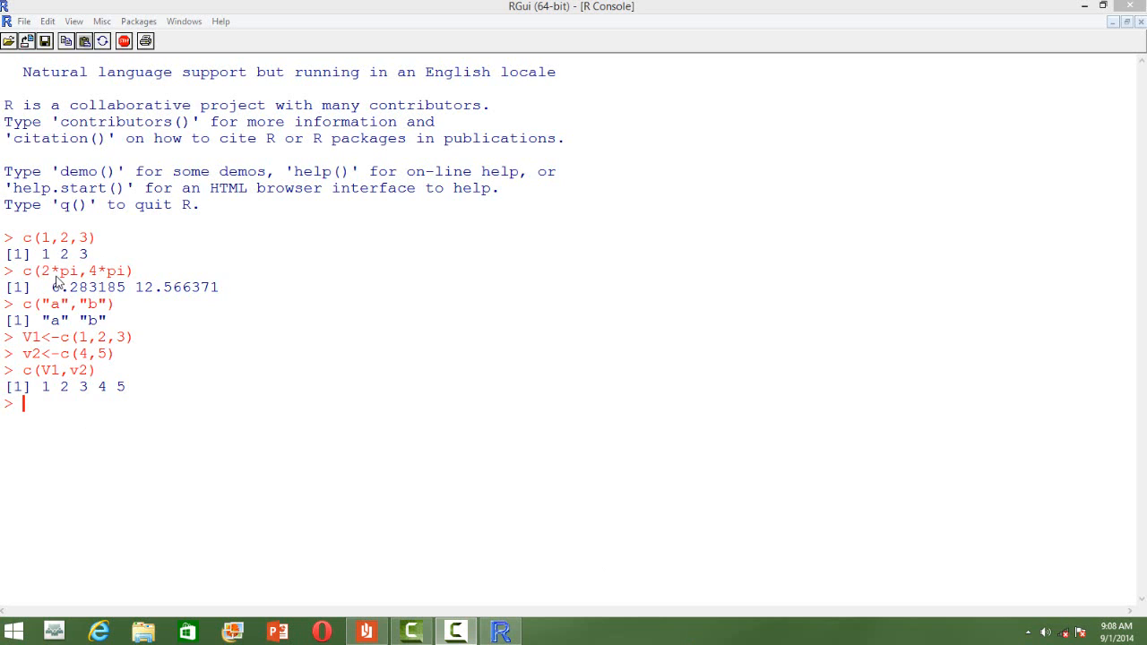
mouse_move(129, 279)
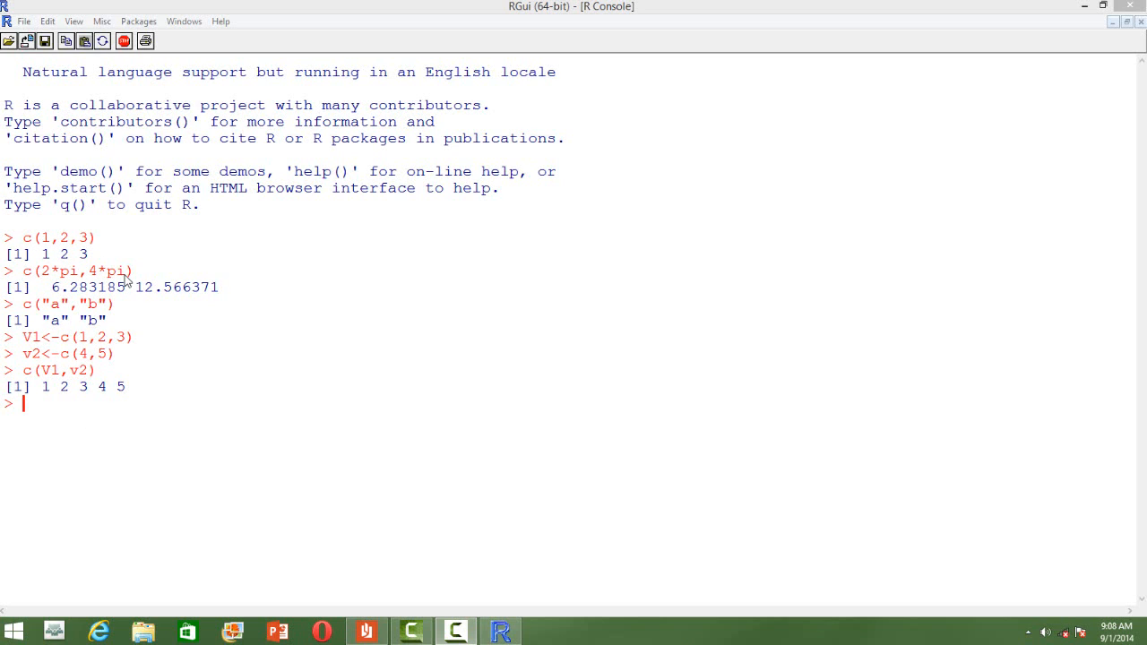
mouse_move(108, 285)
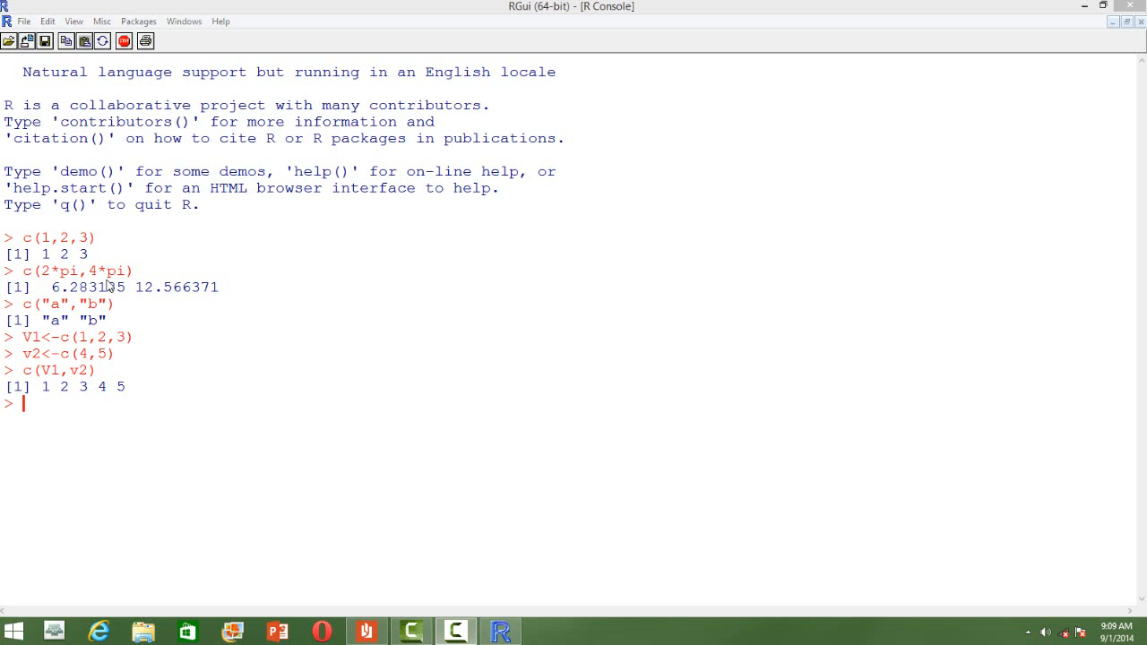
mouse_move(57, 308)
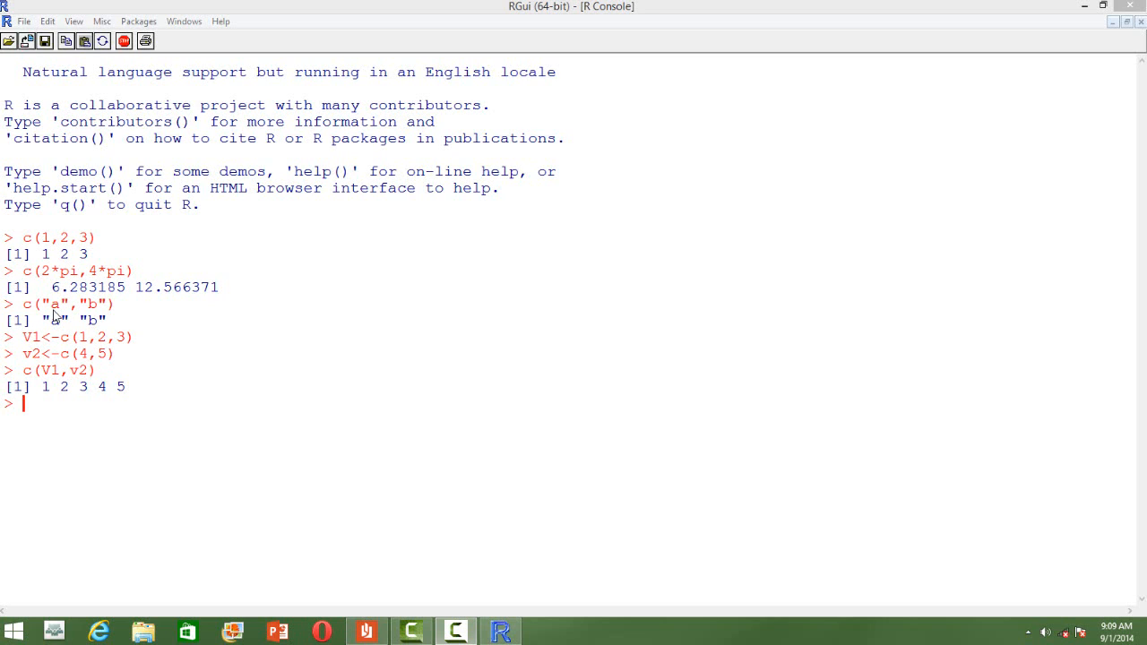
mouse_move(135, 323)
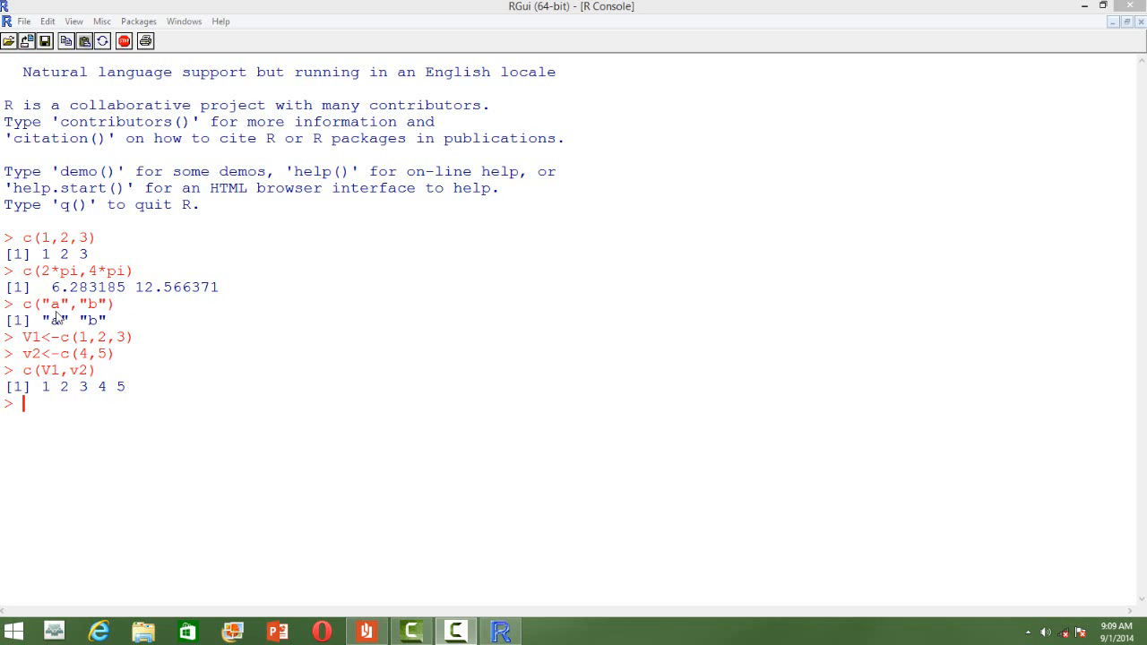
mouse_move(81, 351)
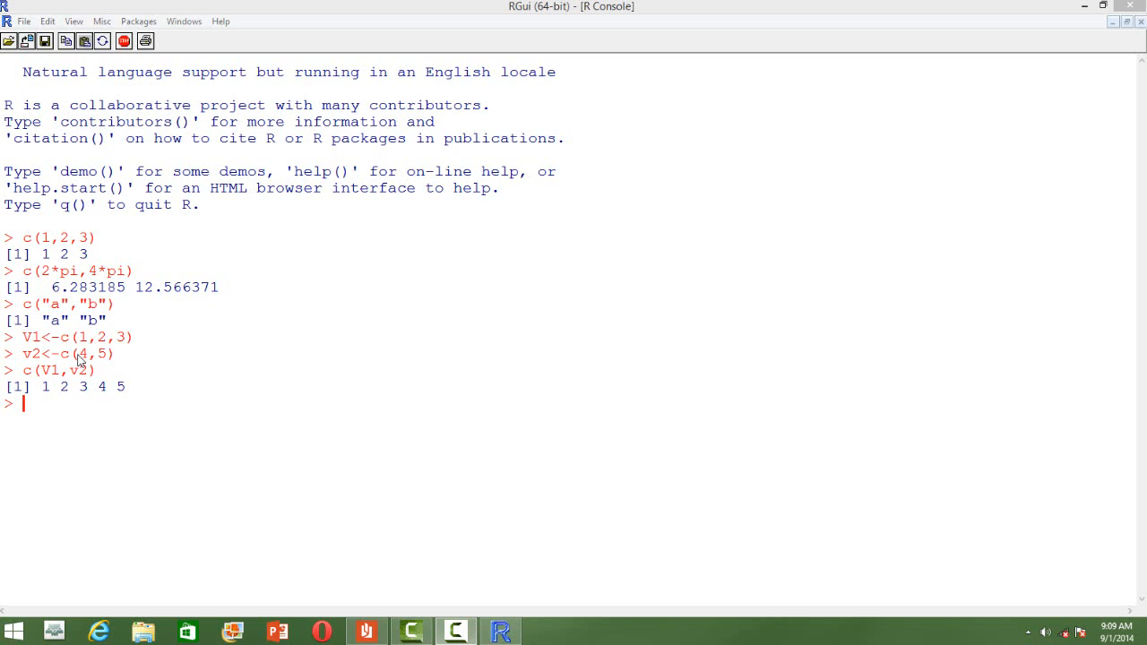
mouse_move(40, 358)
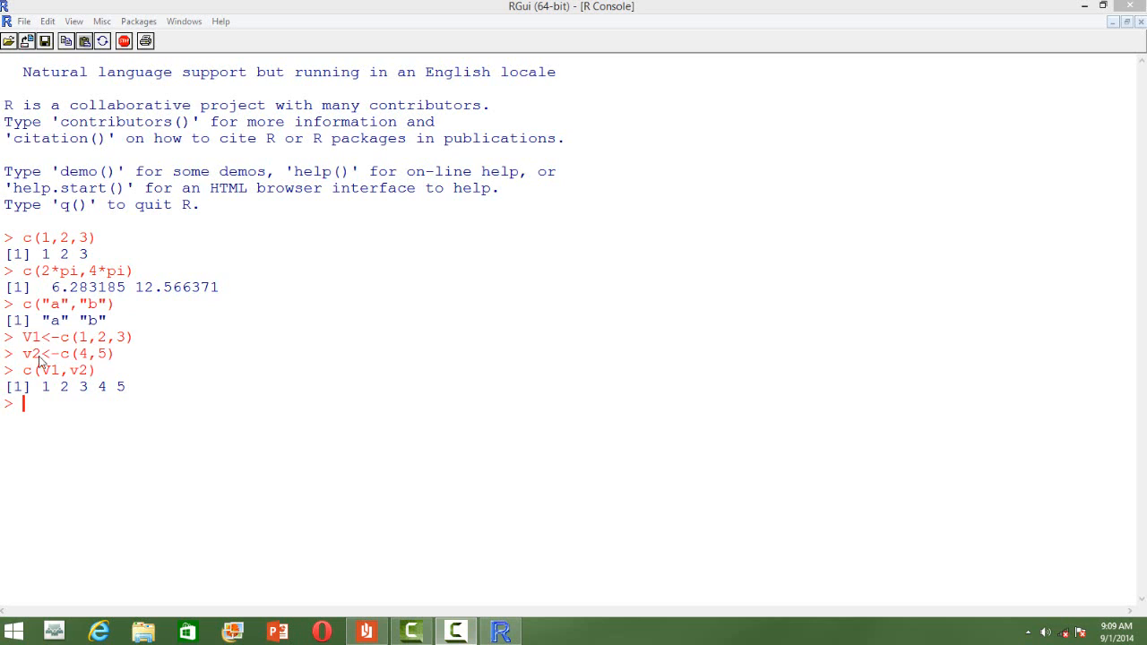
mouse_move(62, 362)
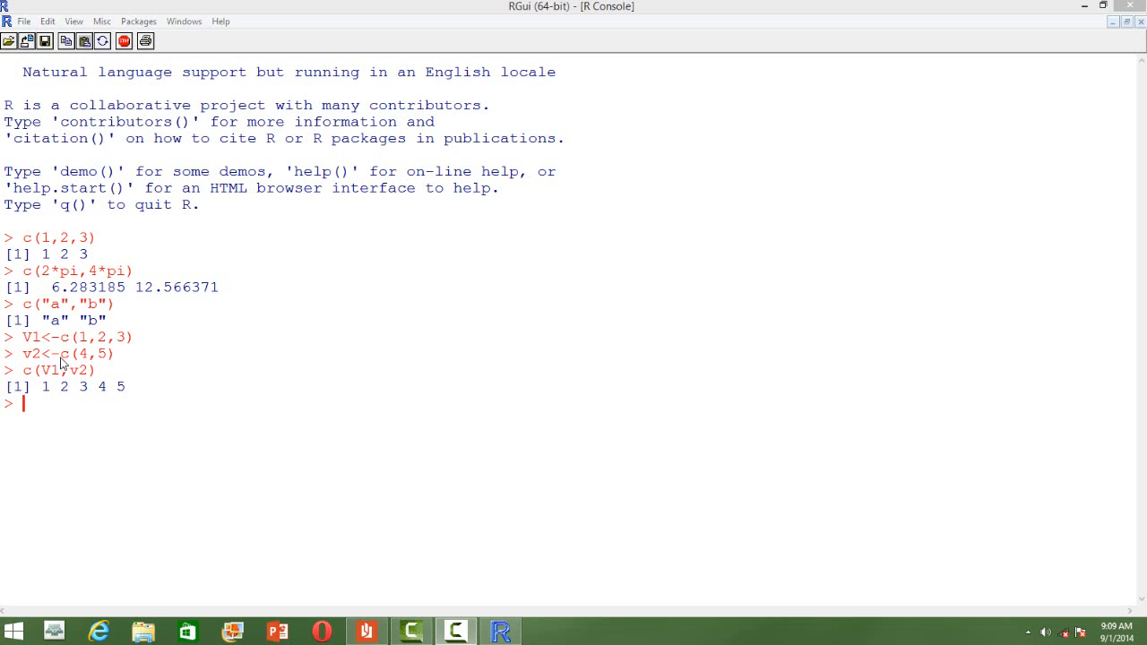